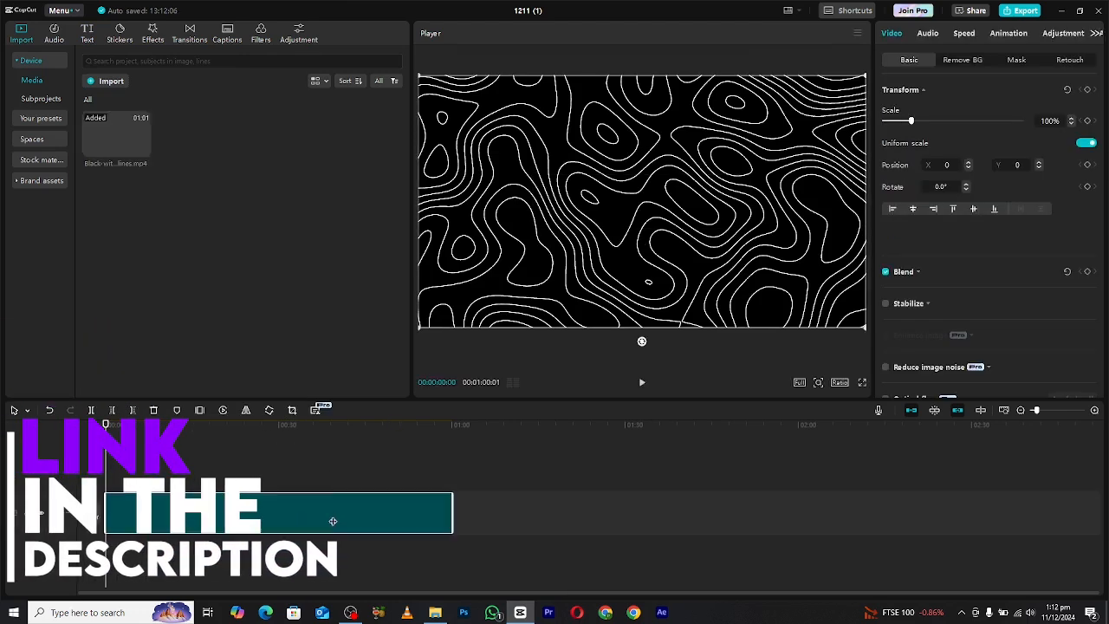
Lower the contour-line background clip's blend opacity to 26%
{"action": "left_click", "coordinate": [331, 425]}
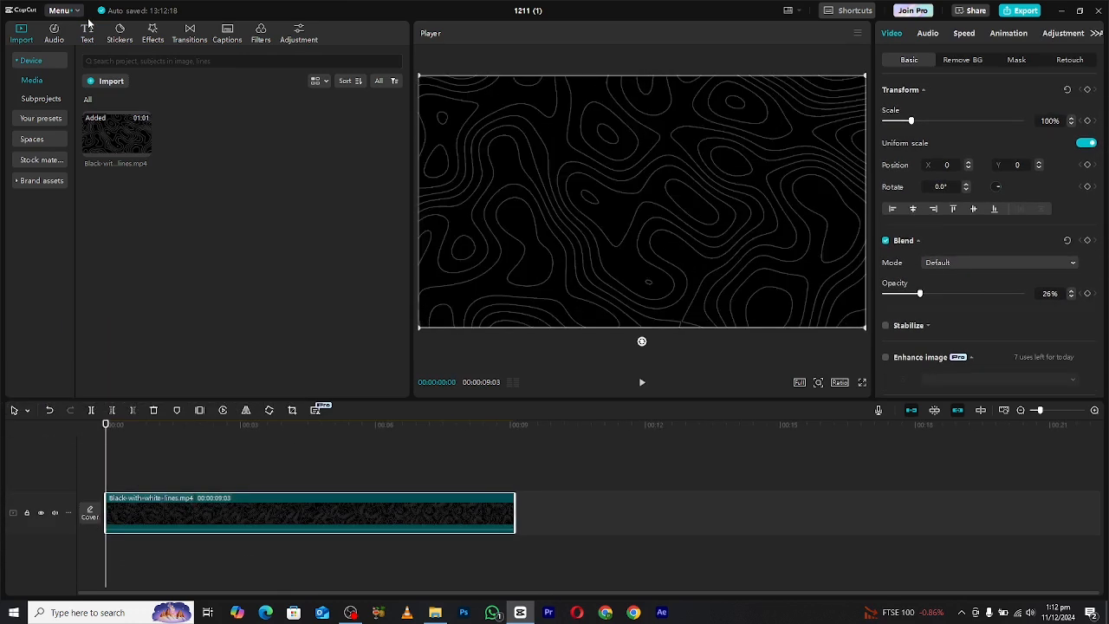
Add a default text layer reading 'floating' and set it in the Nếp gấp font
{"action": "left_click", "coordinate": [87, 32]}
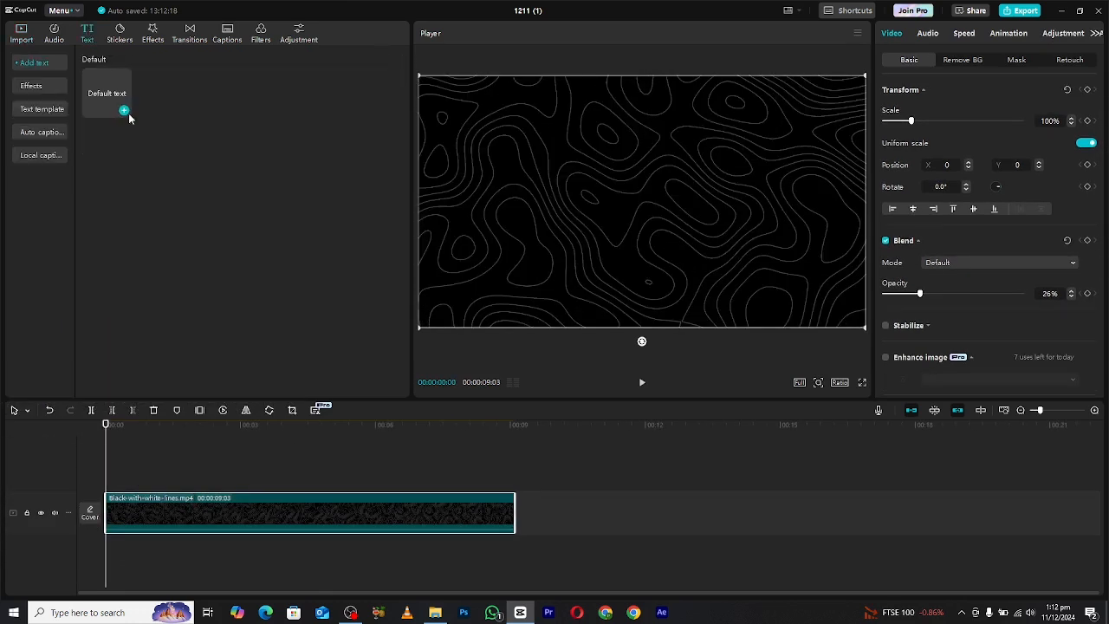
{"action": "left_click", "coordinate": [124, 111]}
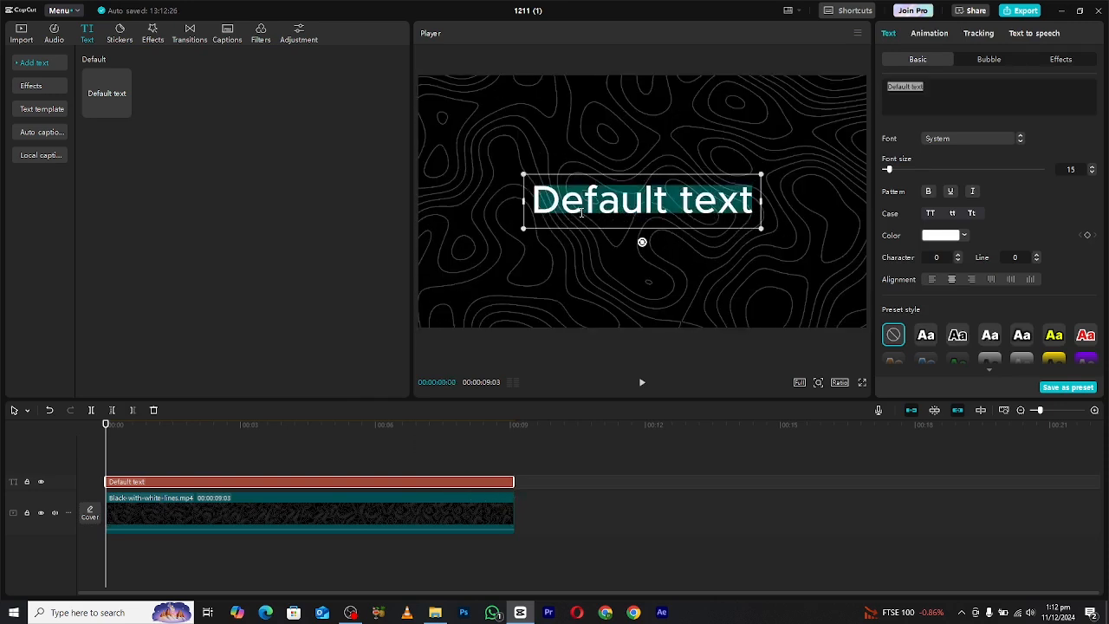
{"action": "type", "text": "float"}
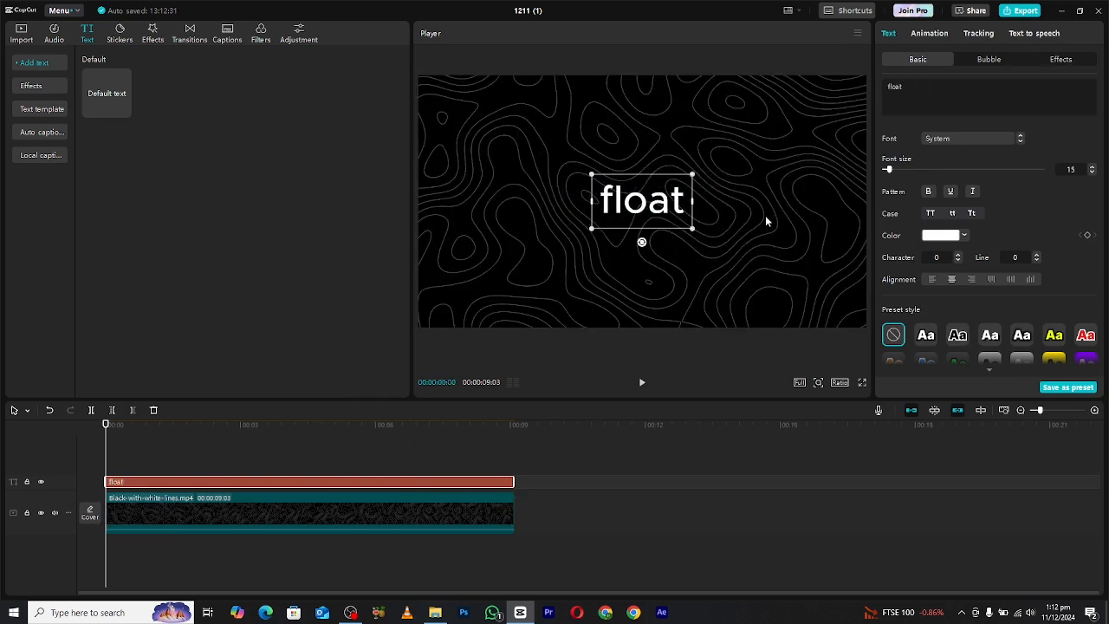
{"action": "left_click", "coordinate": [968, 137]}
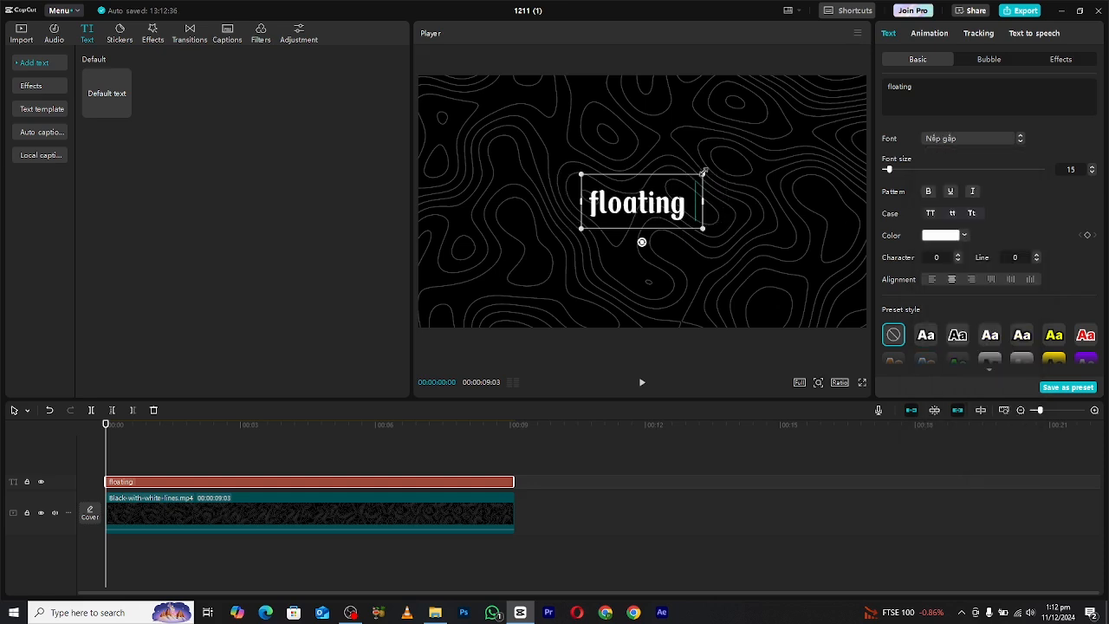
Enlarge the title with a black stroke (6) and white shadow (16% opacity, blur 7%)
{"action": "left_click", "coordinate": [309, 512]}
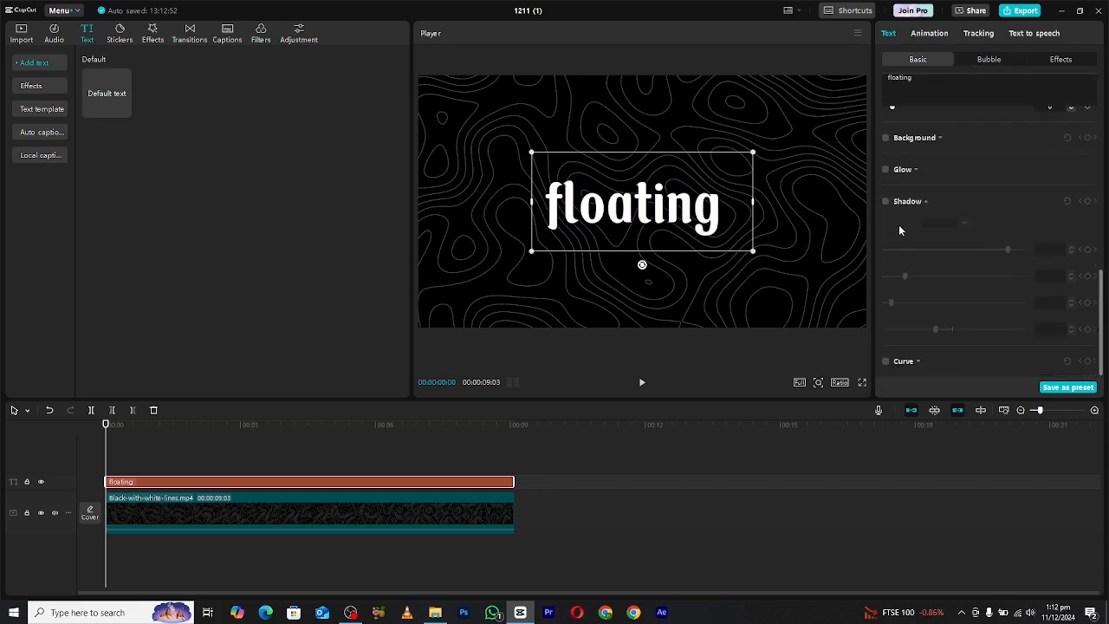
{"action": "left_click", "coordinate": [886, 180]}
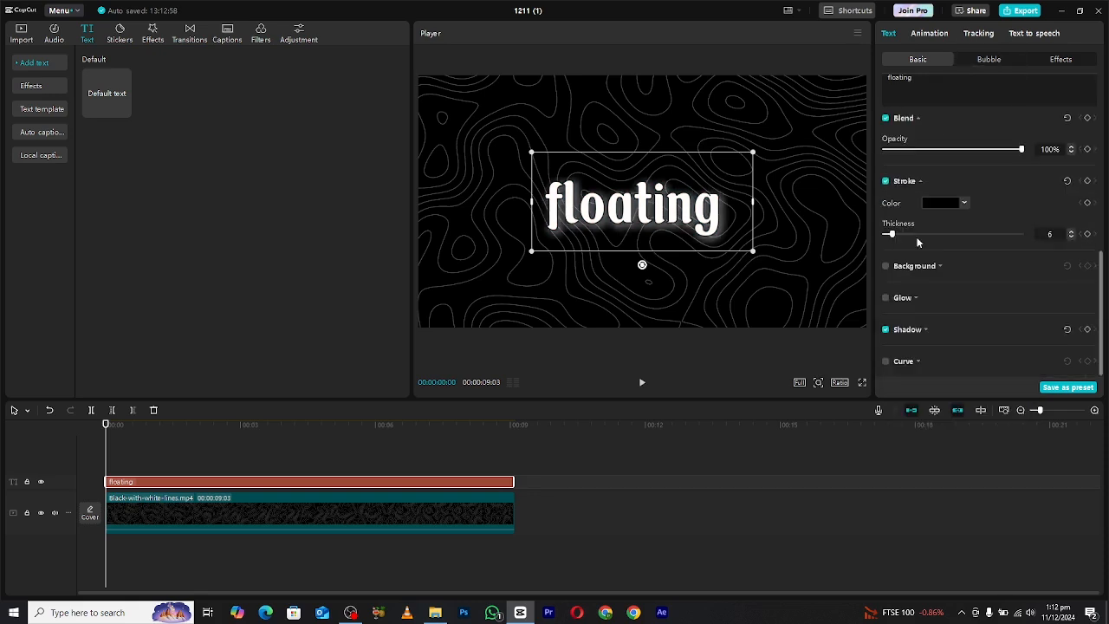
{"action": "left_click", "coordinate": [885, 201]}
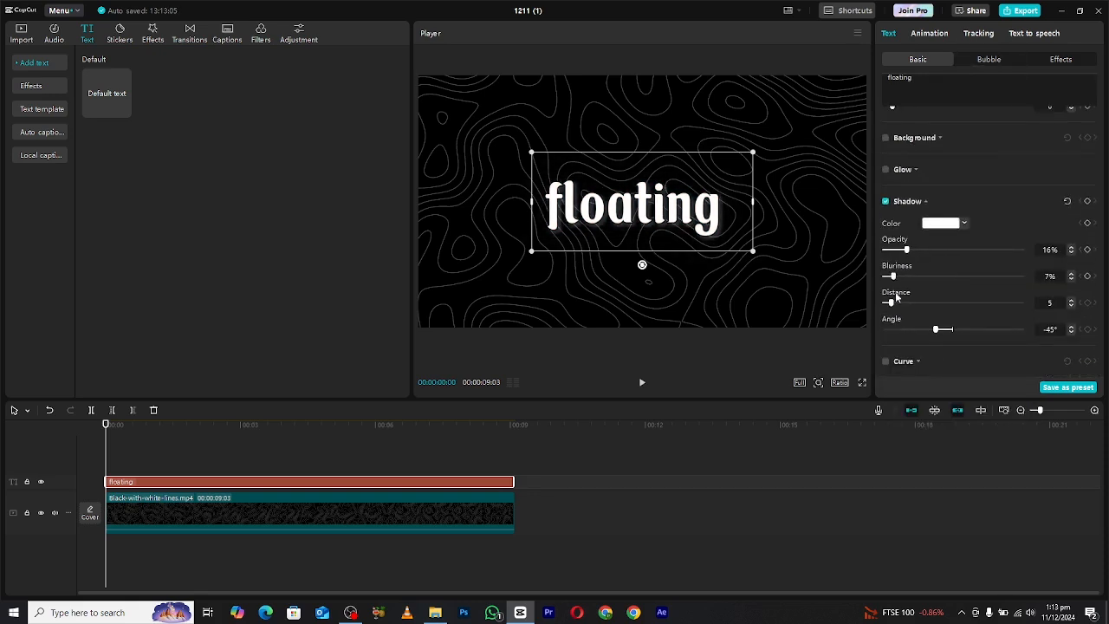
{"action": "left_click", "coordinate": [208, 511]}
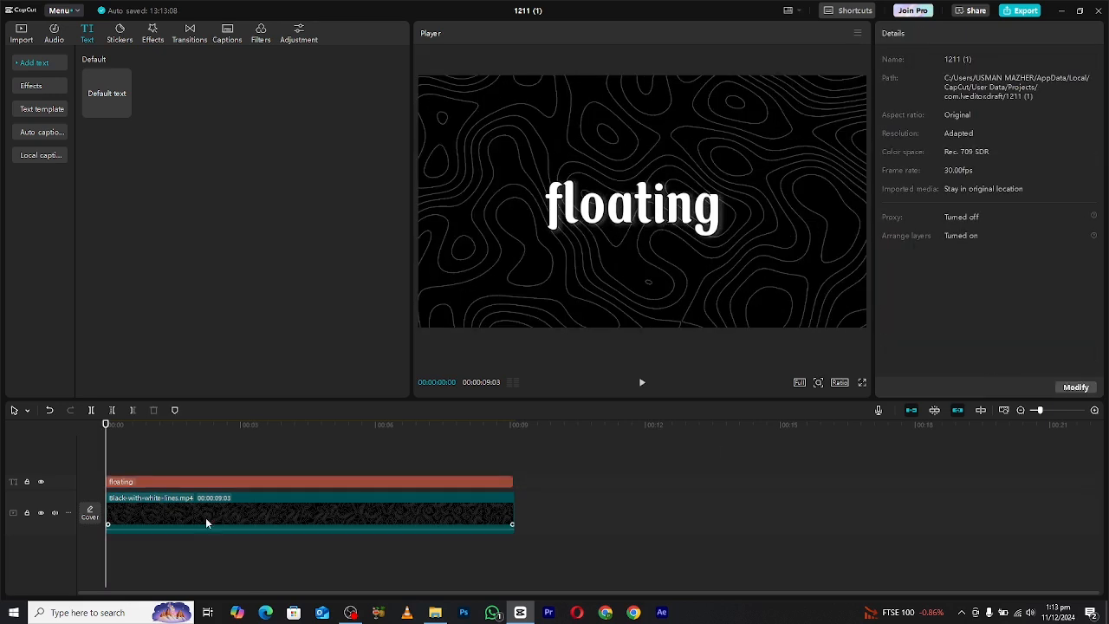
Apply the Dance loop animation to the 'floating' text clip
{"action": "left_click", "coordinate": [307, 482]}
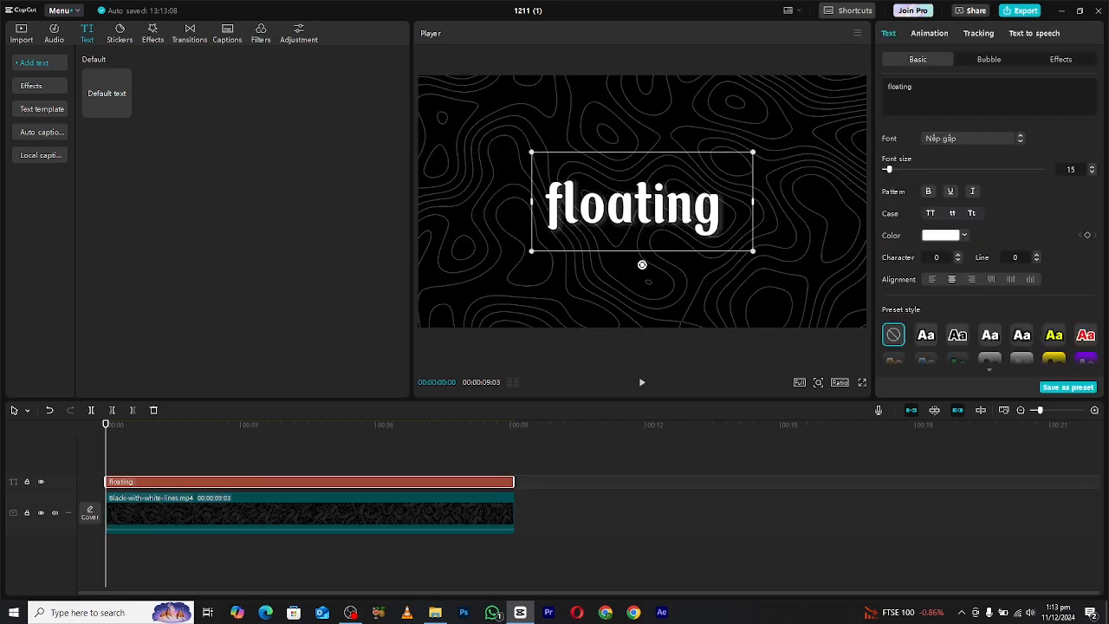
{"action": "left_click", "coordinate": [929, 33]}
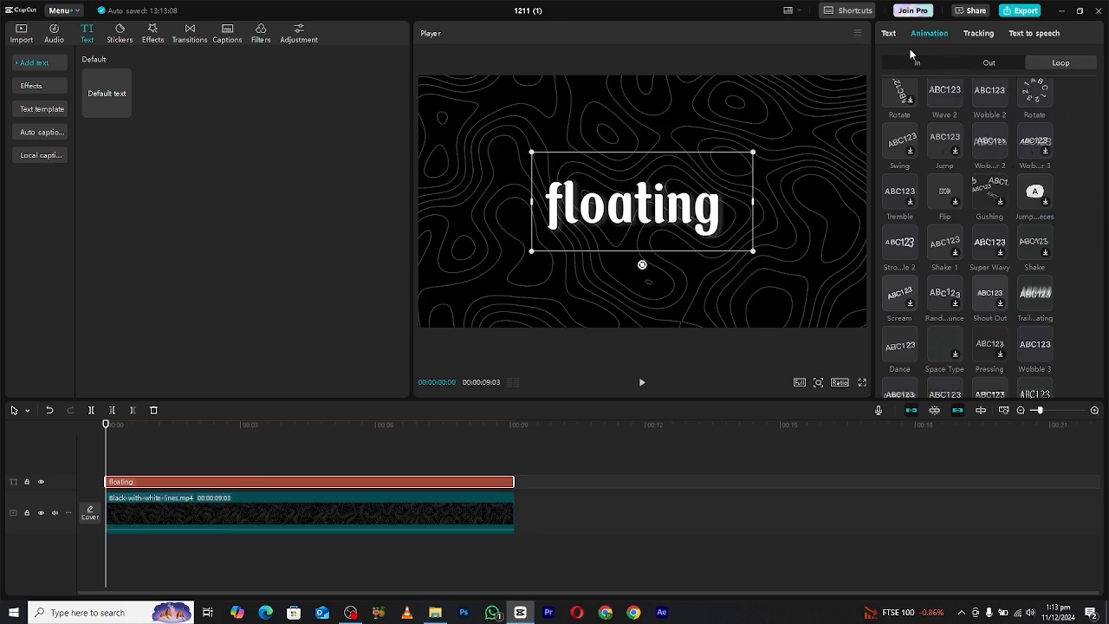
{"action": "left_click", "coordinate": [917, 62]}
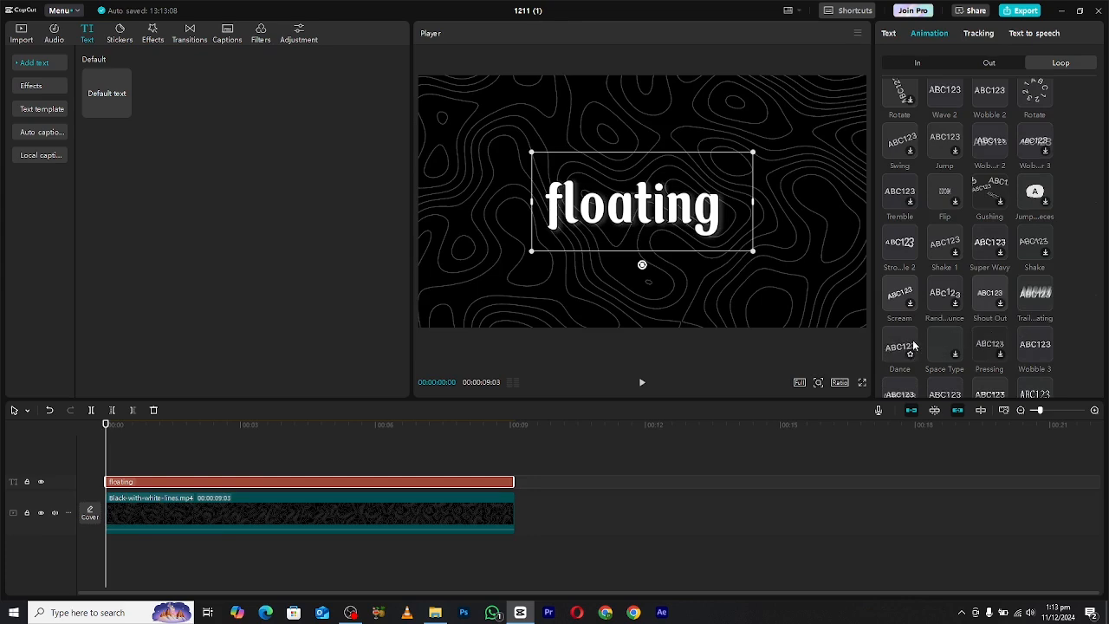
{"action": "left_click", "coordinate": [899, 345]}
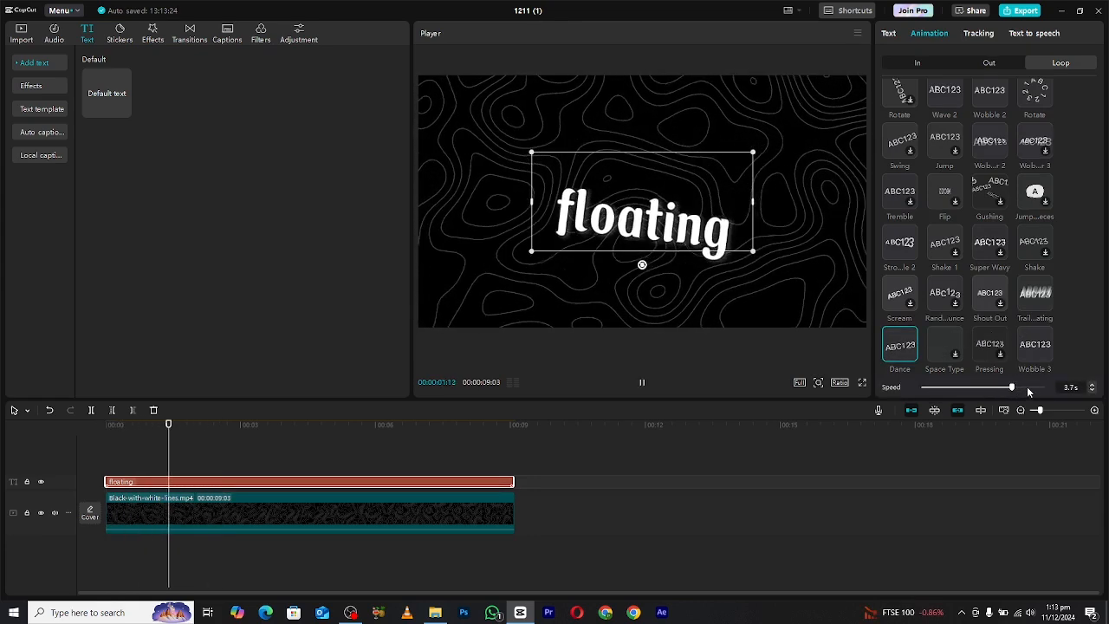
Slow the Dance loop animation's speed to 4.3 seconds
{"action": "left_click_drag", "start_coordinate": [988, 386], "coordinate": [1027, 387]}
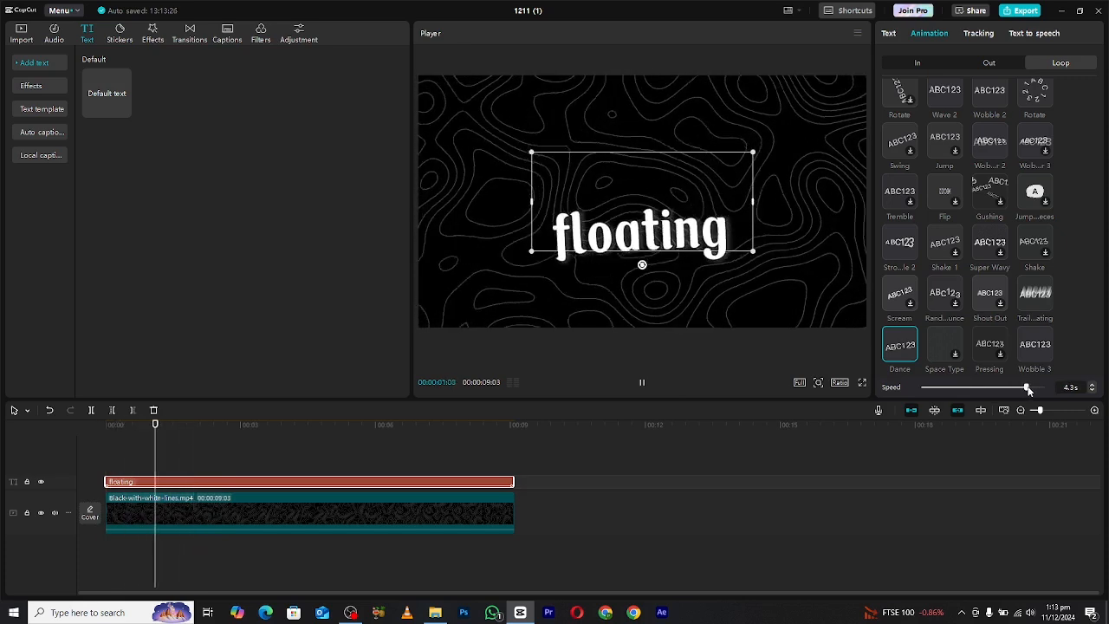